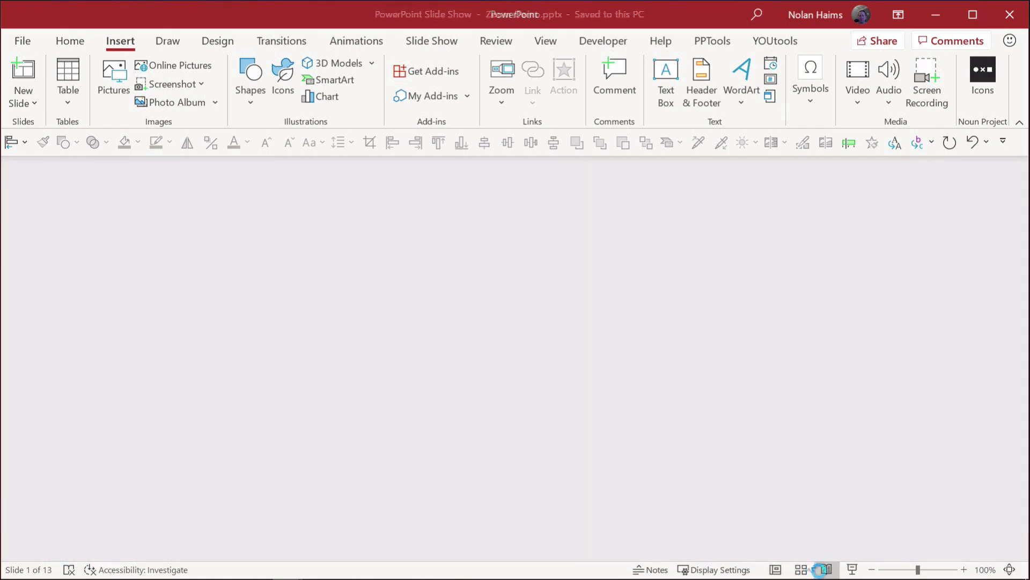
Leave the slide show for Slide Sorter and browse the section slides, ending on slide 1
{"action": "left_click", "coordinate": [782, 570]}
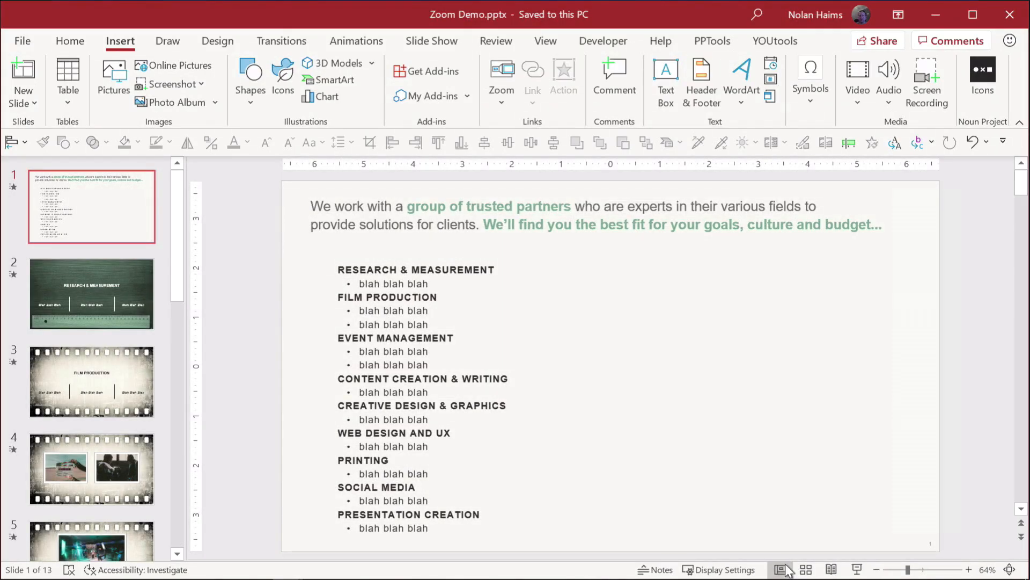
{"action": "left_click", "coordinate": [806, 569]}
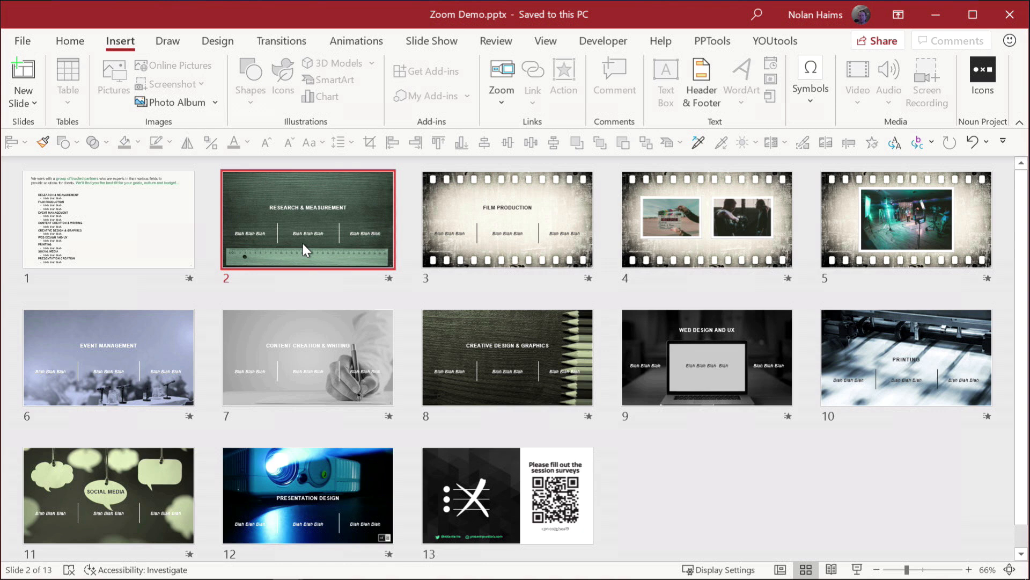
{"action": "mouse_move", "coordinate": [297, 129]}
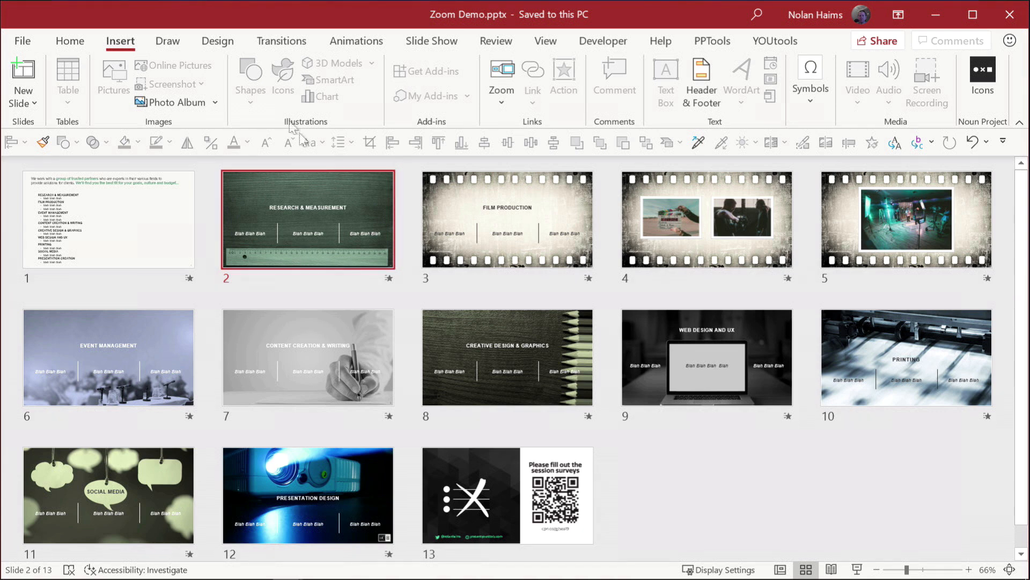
{"action": "left_click", "coordinate": [506, 219]}
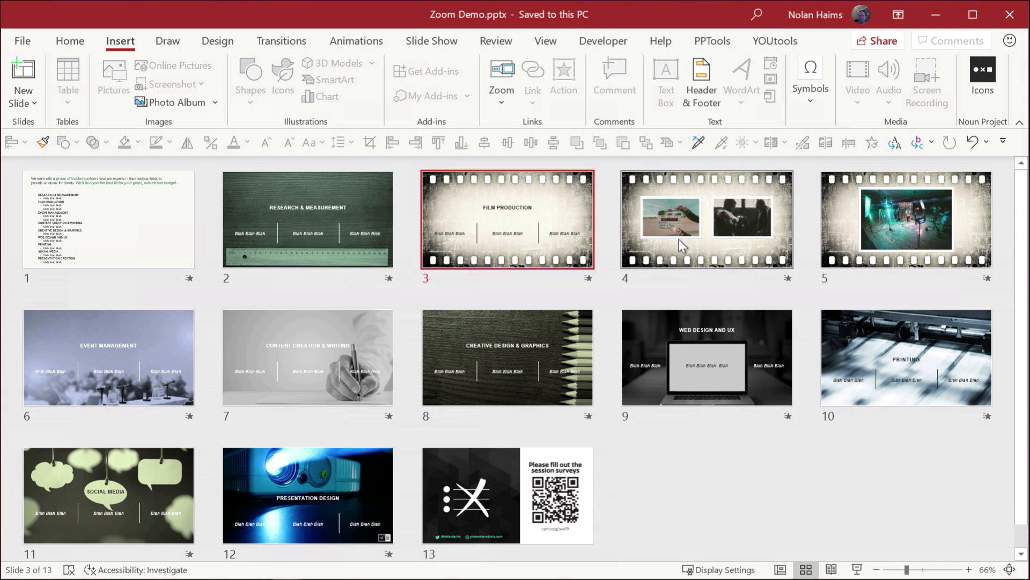
{"action": "left_click", "coordinate": [506, 219]}
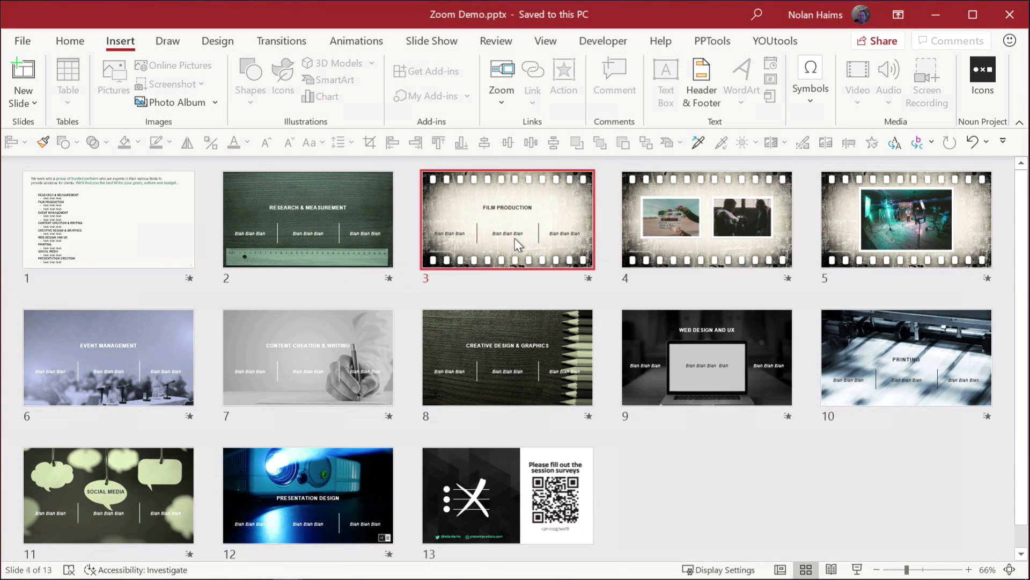
{"action": "left_click", "coordinate": [706, 219]}
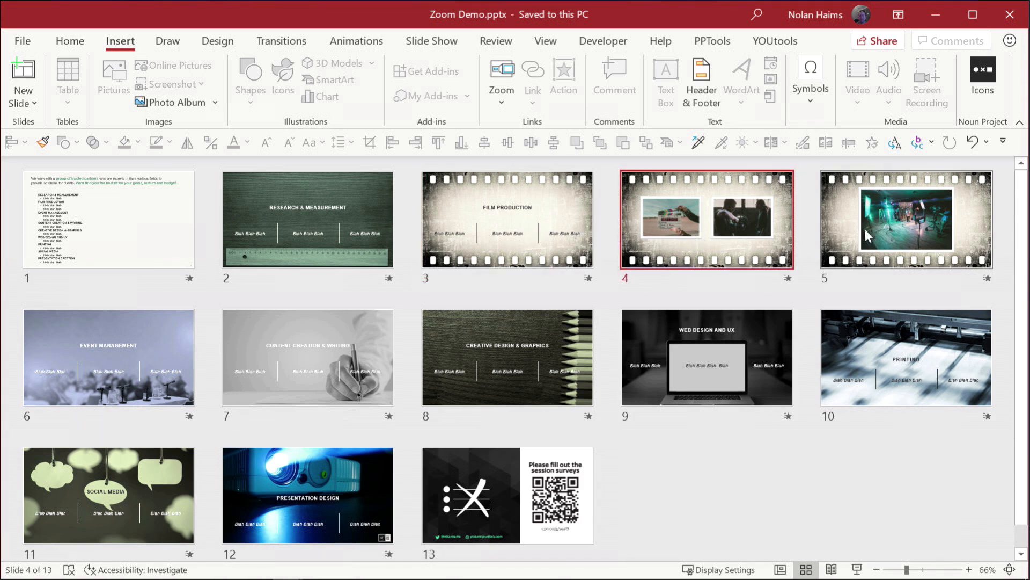
{"action": "left_click", "coordinate": [905, 219]}
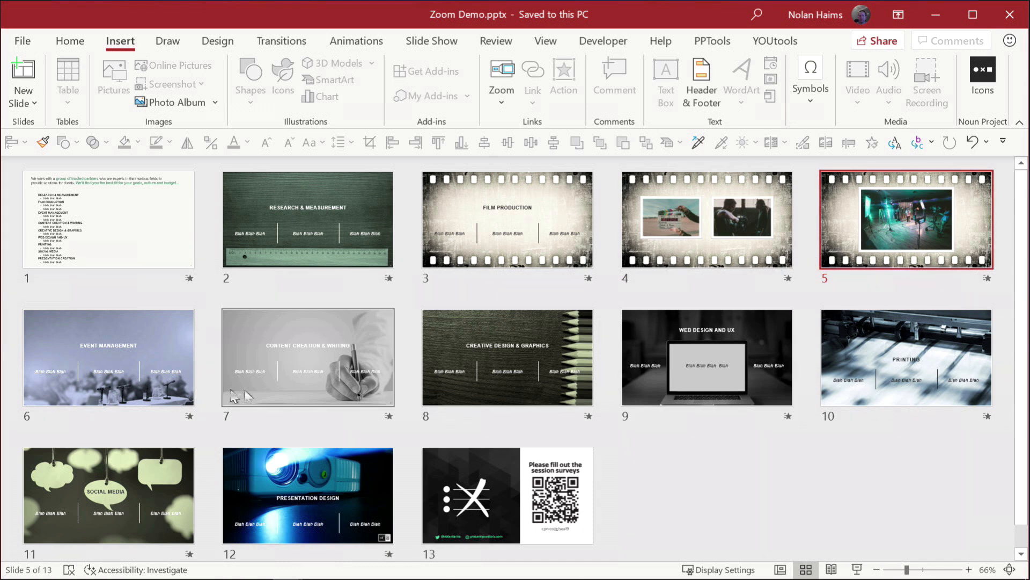
{"action": "left_click", "coordinate": [706, 357]}
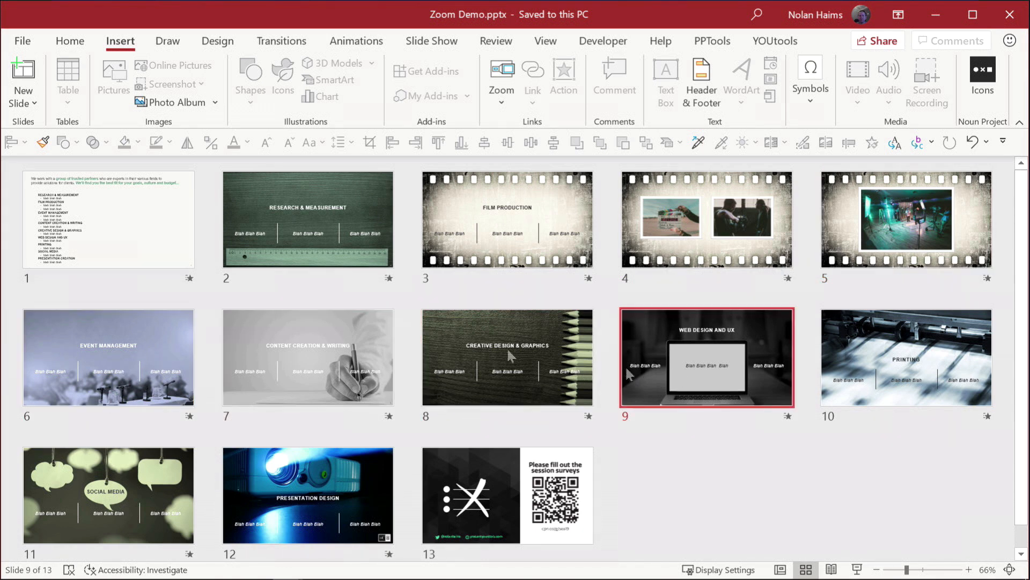
{"action": "left_click", "coordinate": [108, 221]}
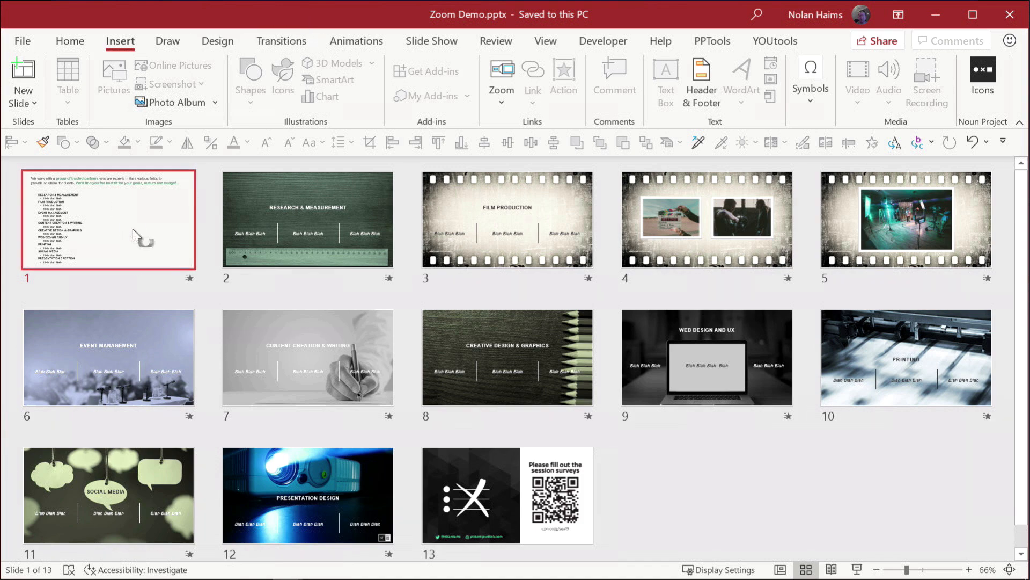
Return to Normal view on slide 1 and show the Insert tab's Zoom options
{"action": "left_click", "coordinate": [780, 569]}
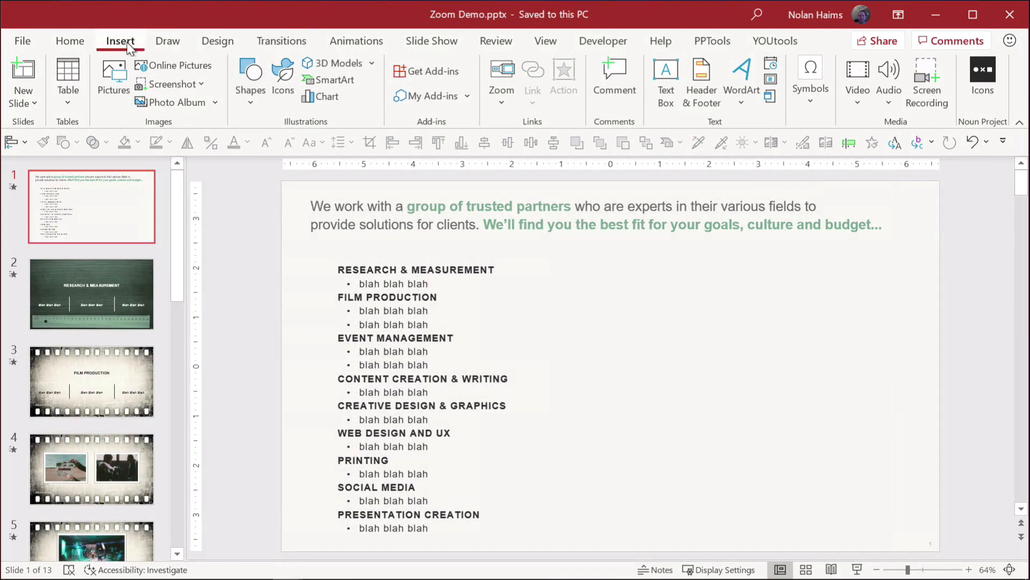
{"action": "mouse_move", "coordinate": [427, 95]}
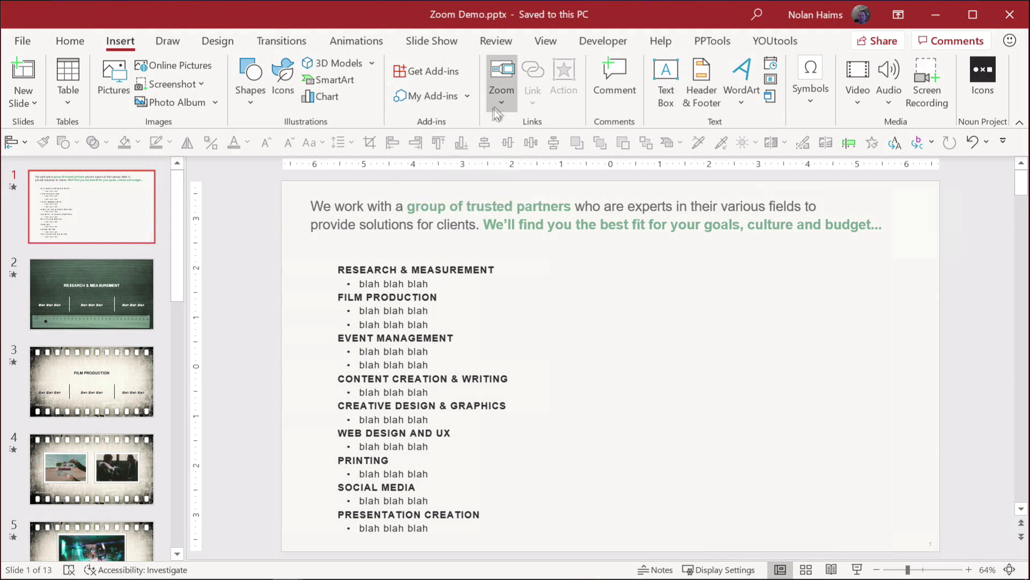
{"action": "mouse_move", "coordinate": [501, 82]}
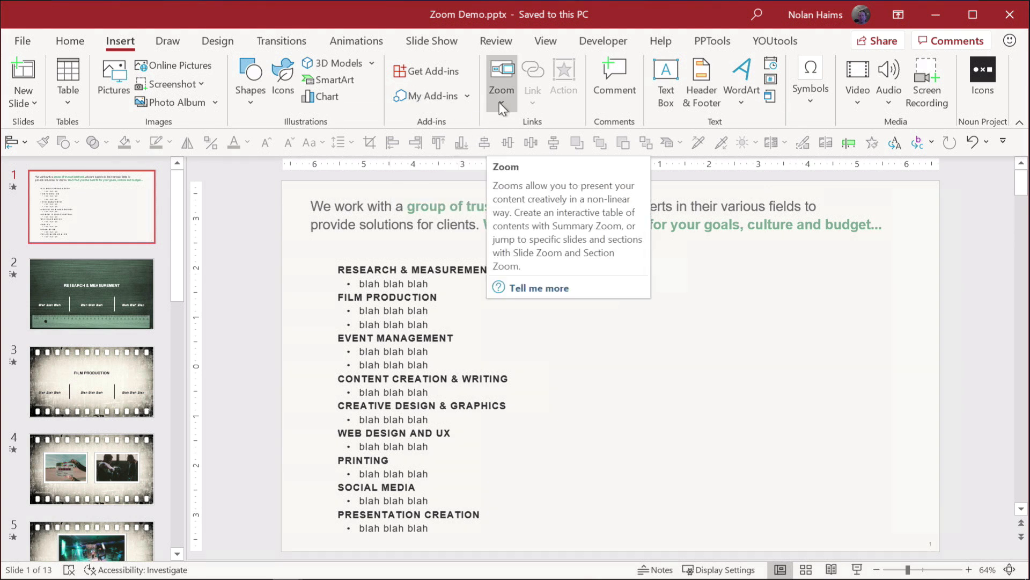
{"action": "left_click", "coordinate": [501, 82]}
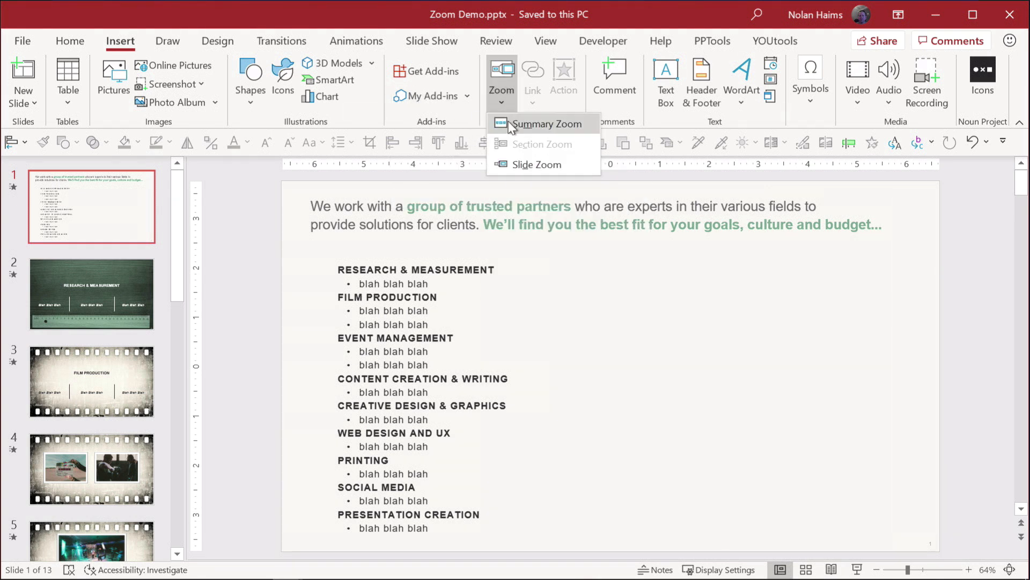
Insert a Summary Zoom from nine section slides, including FILM PRODUCTION and Event management
{"action": "left_click", "coordinate": [546, 123]}
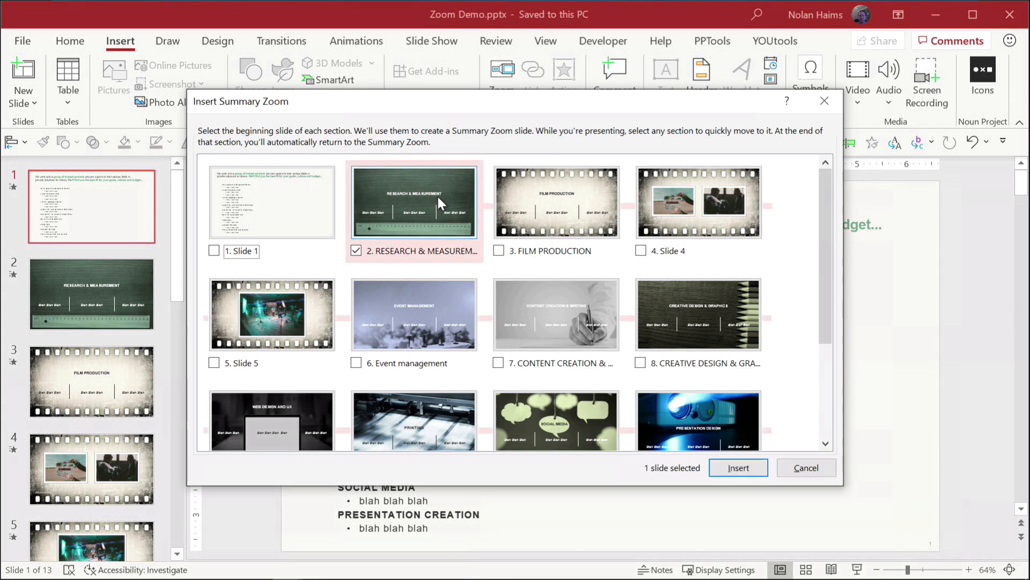
{"action": "mouse_move", "coordinate": [384, 193]}
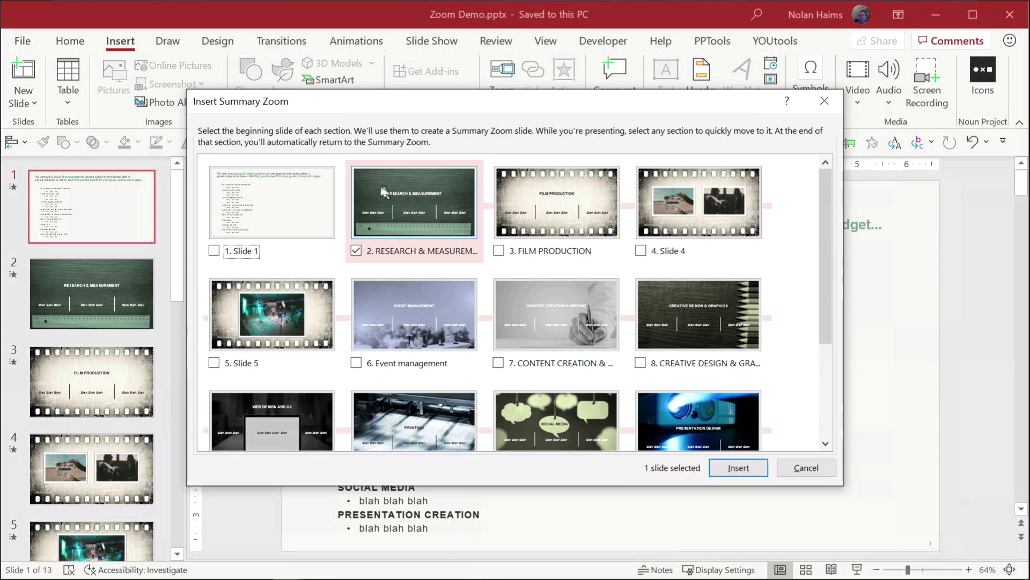
{"action": "left_click", "coordinate": [498, 251]}
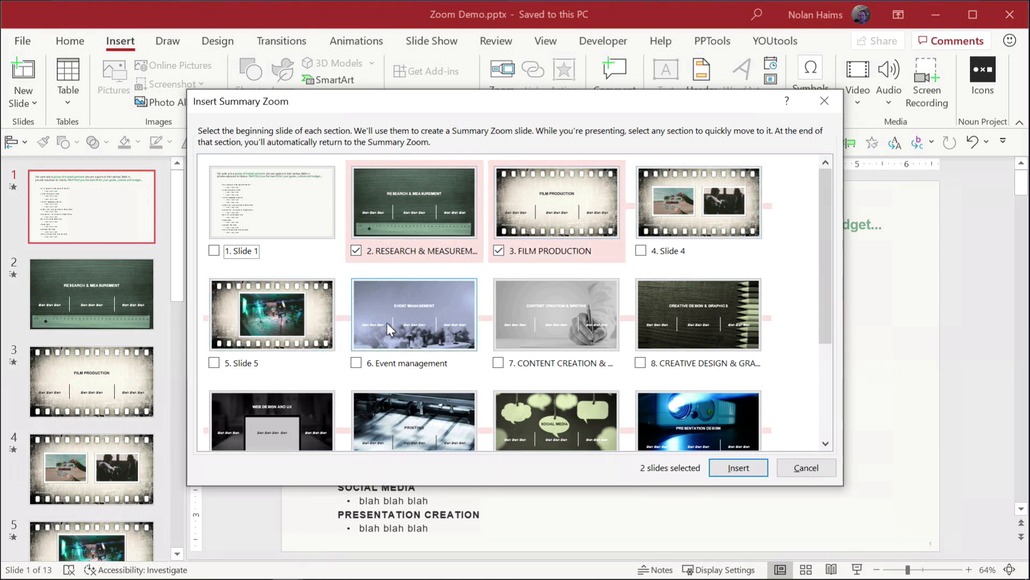
{"action": "left_click", "coordinate": [357, 362]}
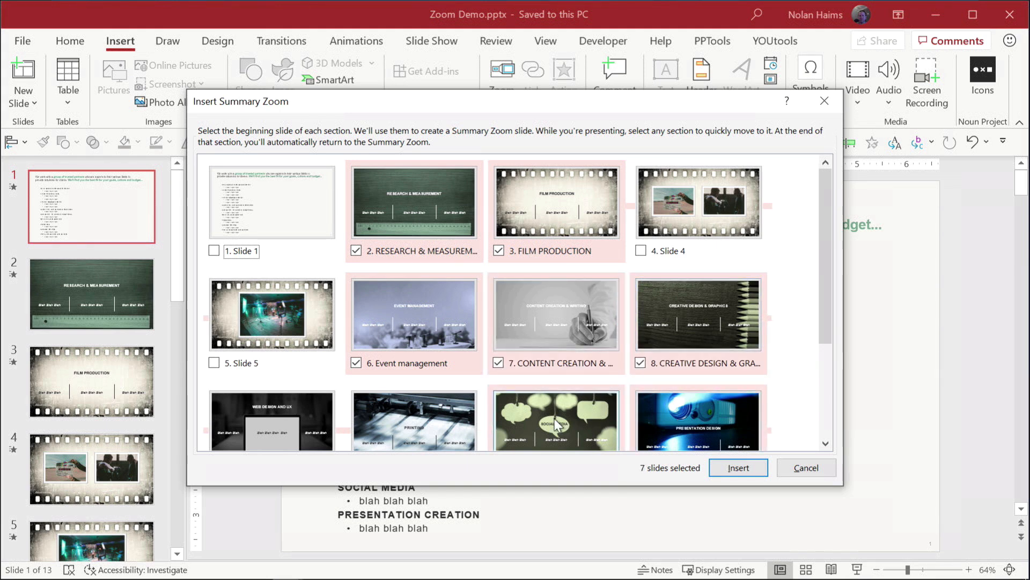
{"action": "scroll", "scroll_direction": "down", "scroll_amount": 3}
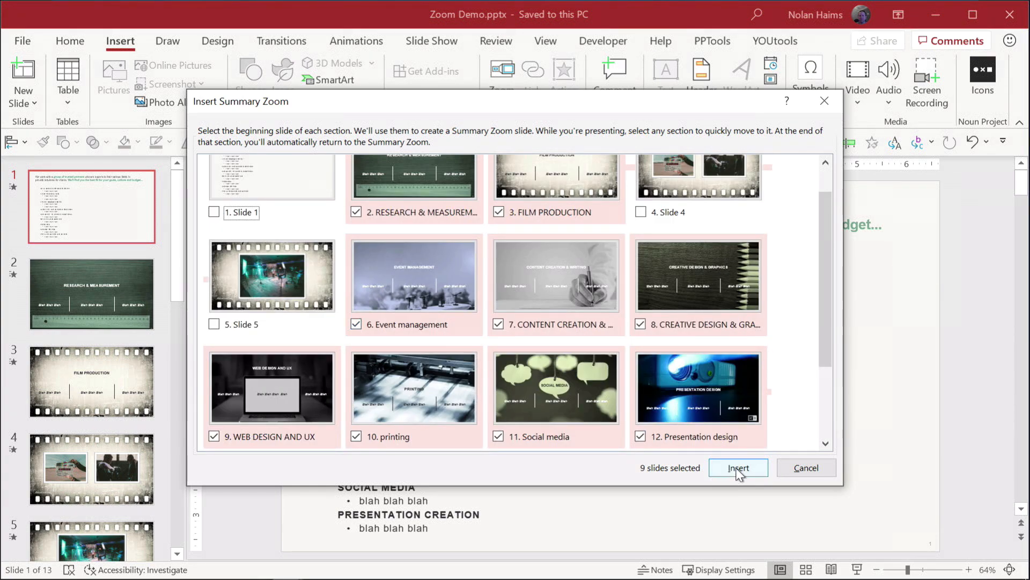
{"action": "left_click", "coordinate": [738, 467]}
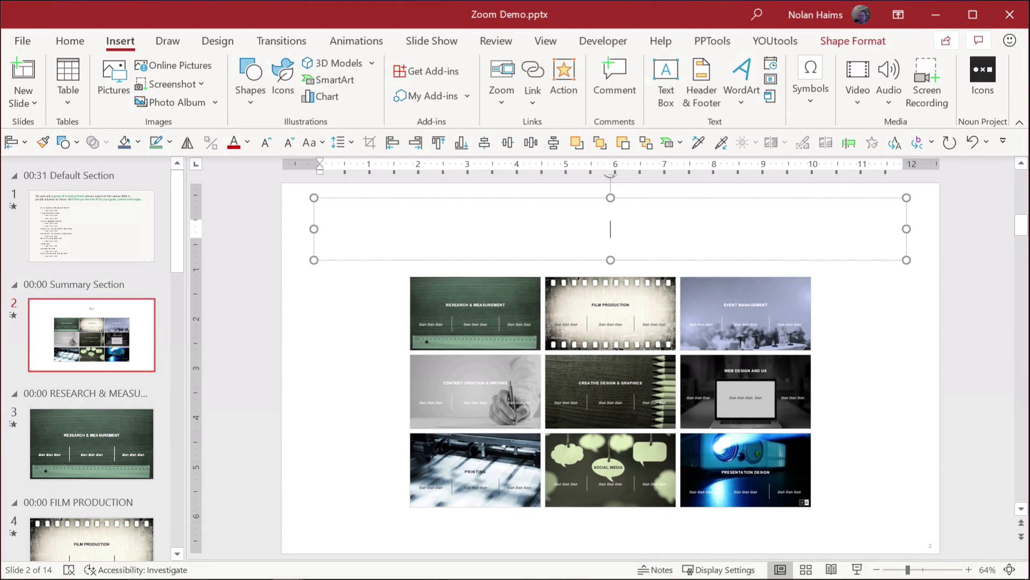
Type 'OUR CAPABILITIES' as the summary slide's title and finish editing
{"action": "type", "text": "OUR CAPA"}
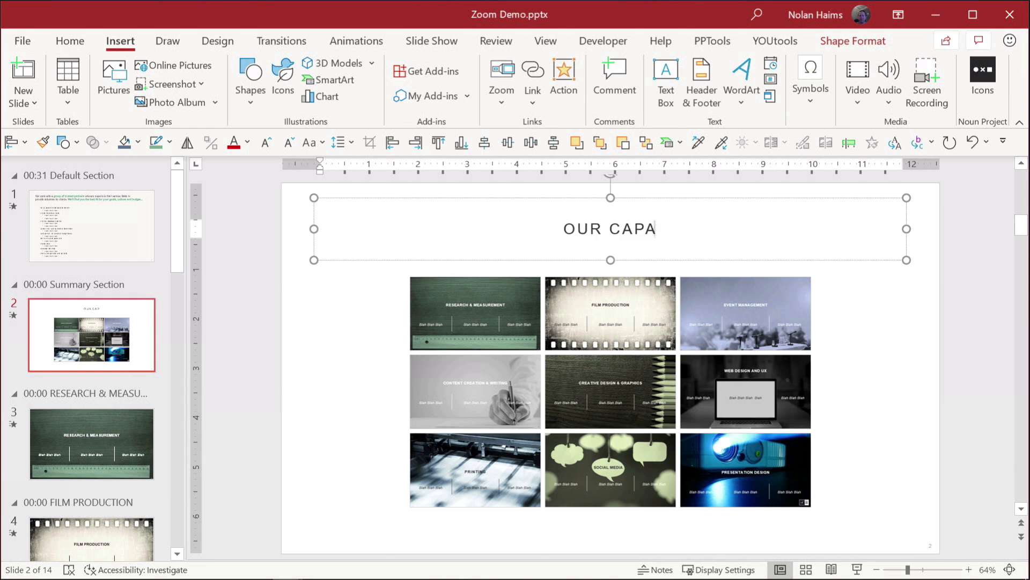
{"action": "type", "text": "BILITIES"}
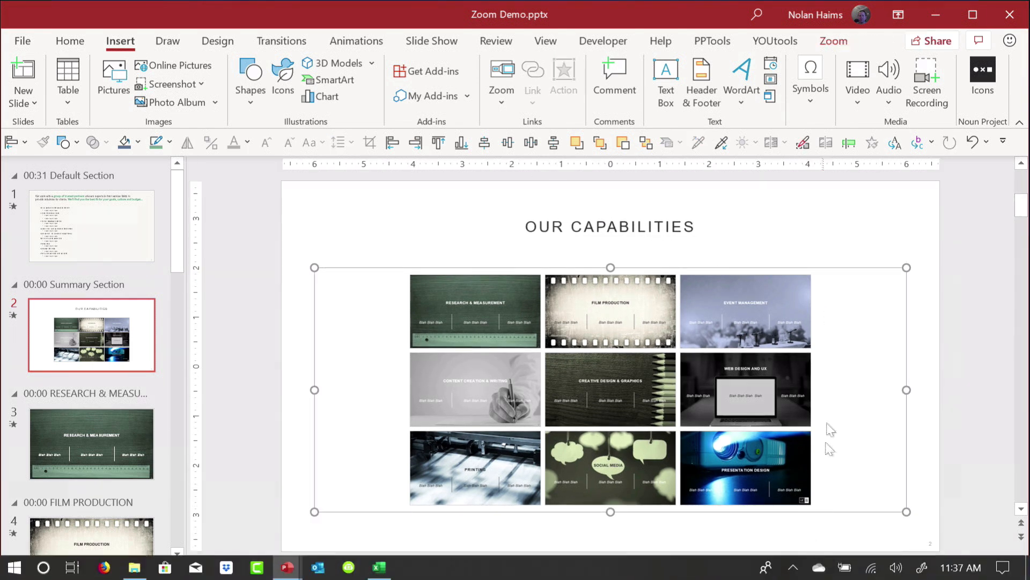
{"action": "key", "text": "F5"}
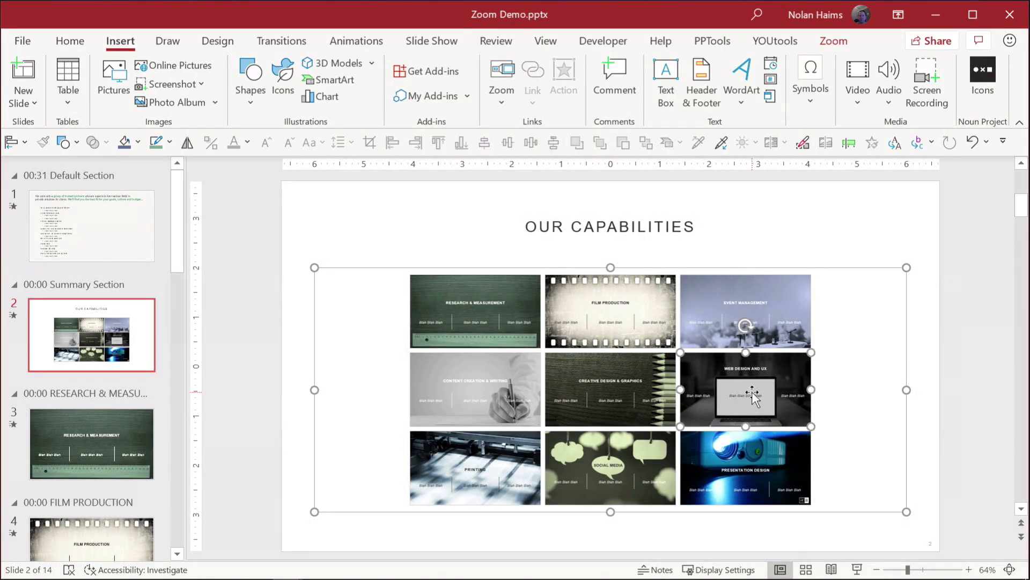
Change the WEB DESIGN AND UX thumbnail image to the peacock icon from Icons
{"action": "right_click", "coordinate": [753, 396]}
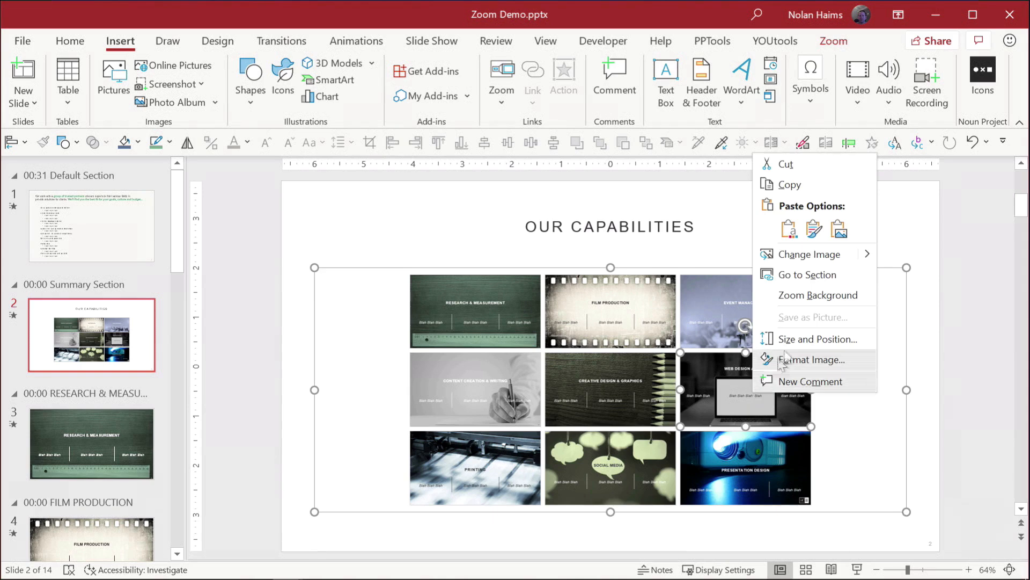
{"action": "mouse_move", "coordinate": [810, 255]}
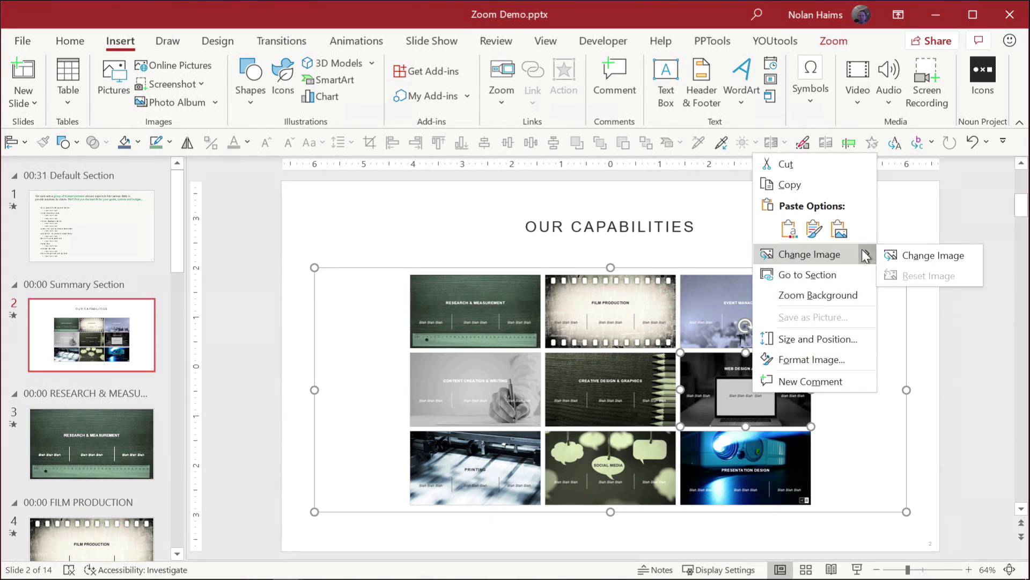
{"action": "left_click", "coordinate": [934, 255]}
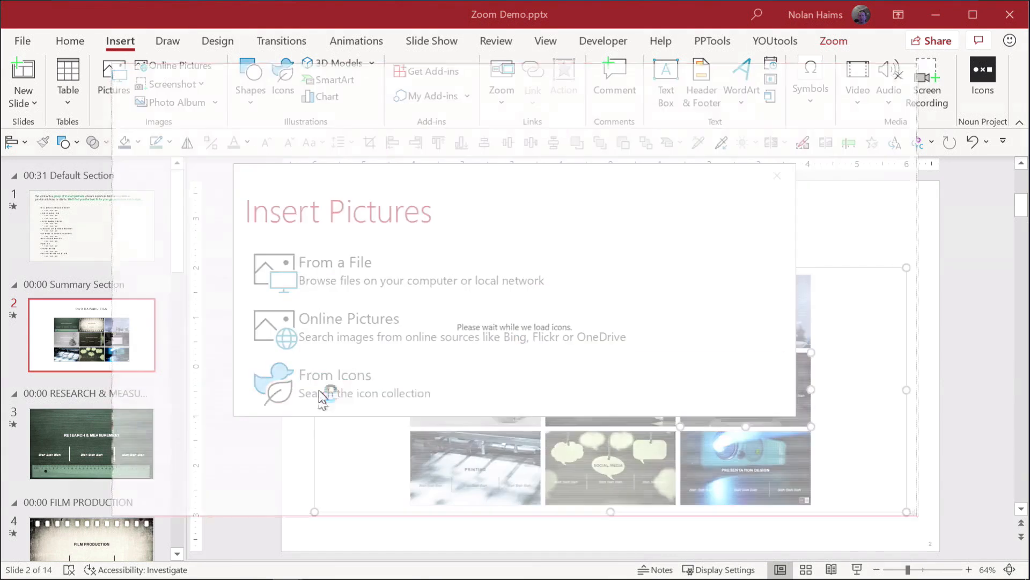
{"action": "left_click", "coordinate": [334, 383]}
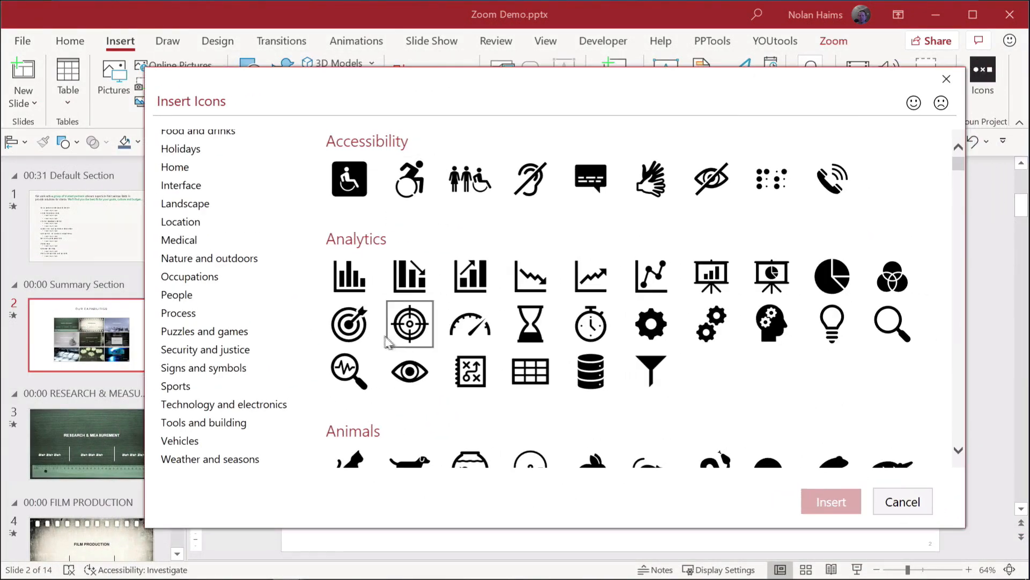
{"action": "scroll", "scroll_direction": "down", "scroll_amount": 3}
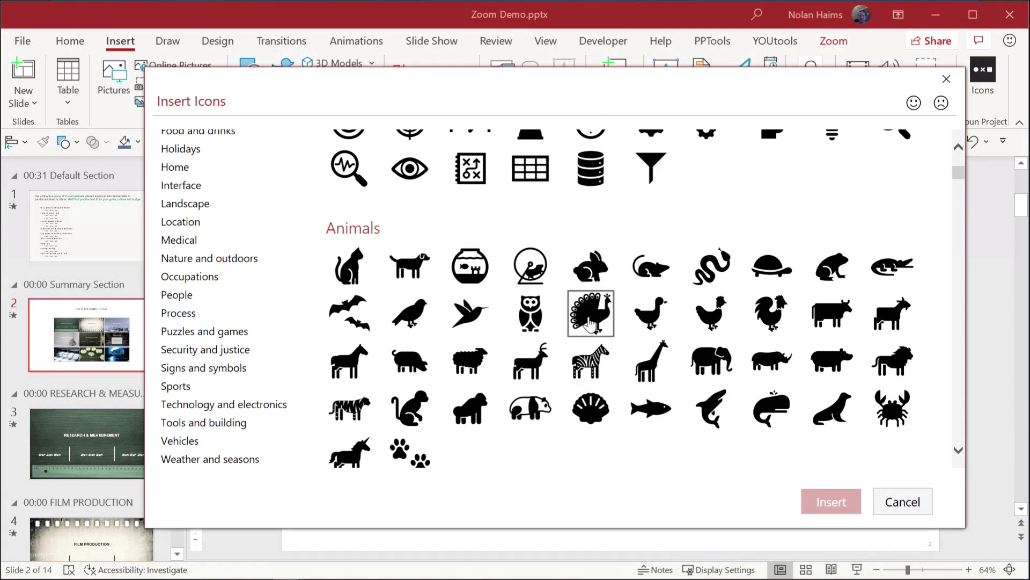
{"action": "left_click", "coordinate": [831, 502]}
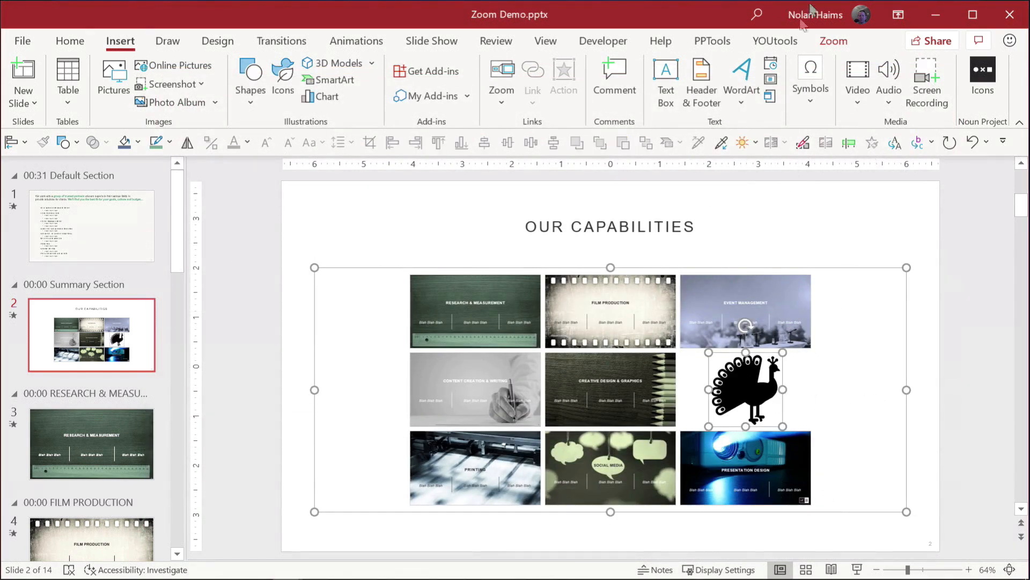
{"action": "left_click", "coordinate": [70, 40]}
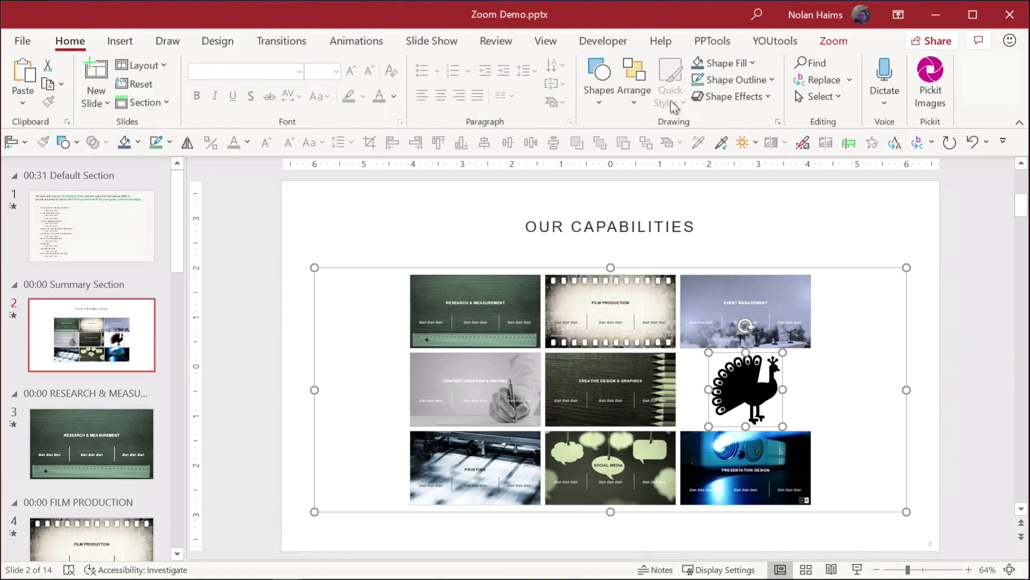
Select the Insert tab while moving to the SOCIAL MEDIA slide
{"action": "left_click", "coordinate": [730, 79]}
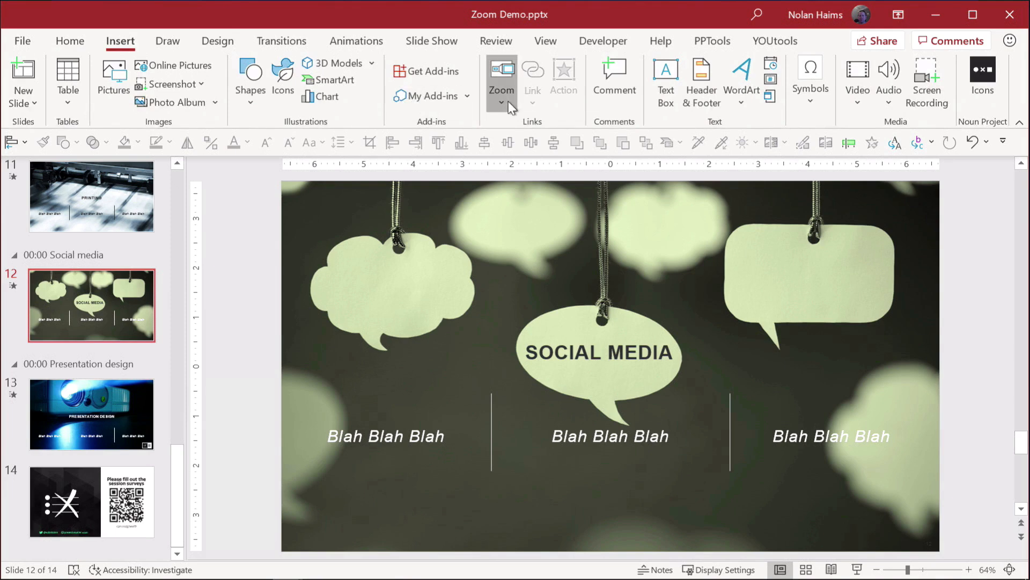
Choose Slide Zoom from the Zoom menu, then open slide 13, Presentation design
{"action": "left_click", "coordinate": [502, 84]}
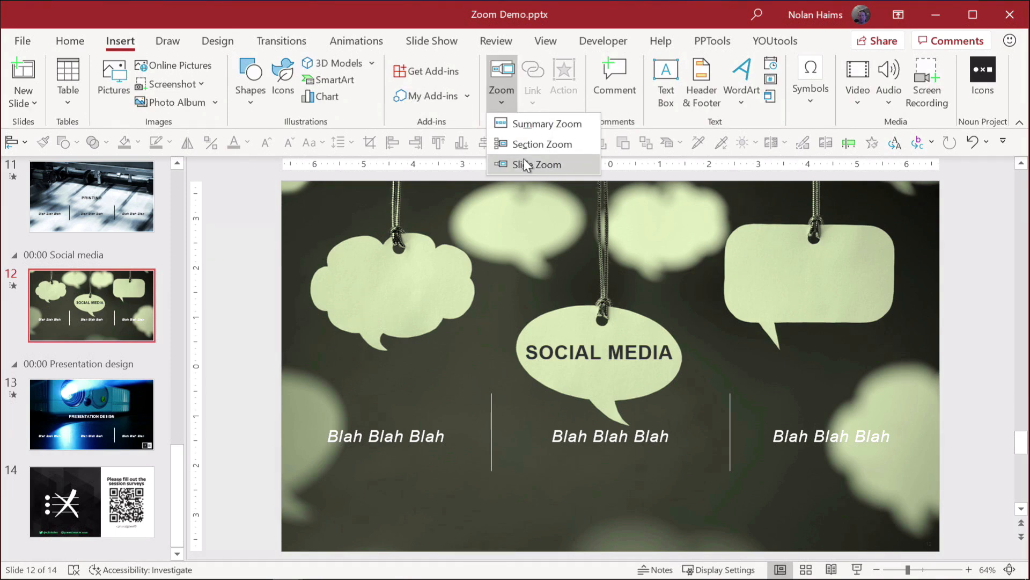
{"action": "left_click", "coordinate": [537, 164]}
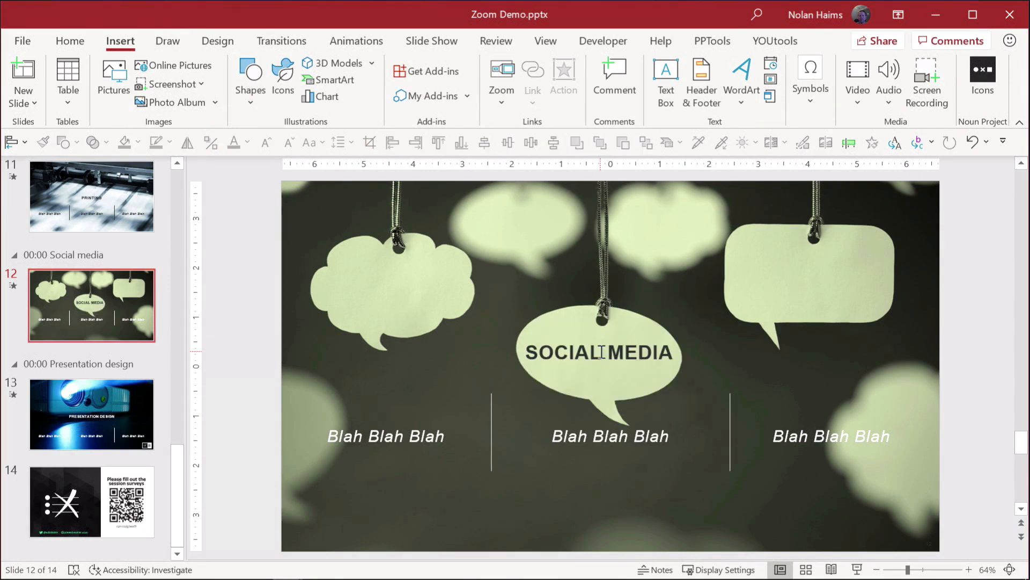
{"action": "mouse_move", "coordinate": [111, 306]}
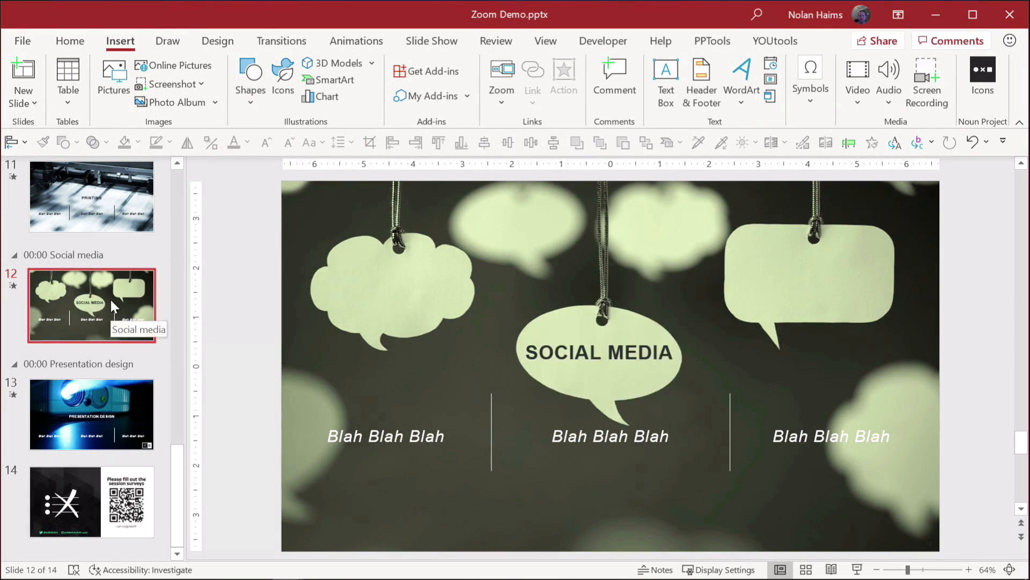
{"action": "left_click", "coordinate": [91, 414]}
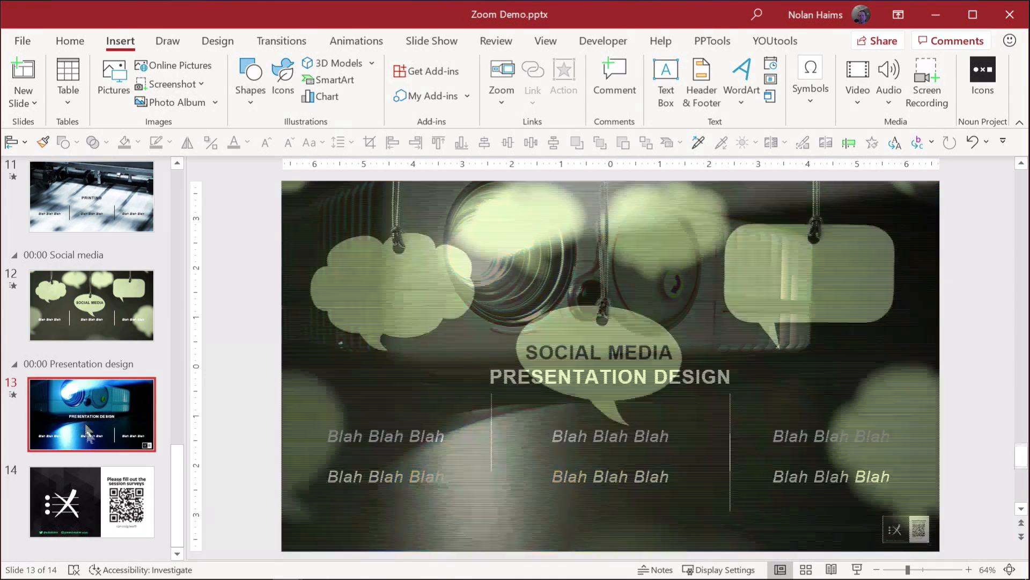